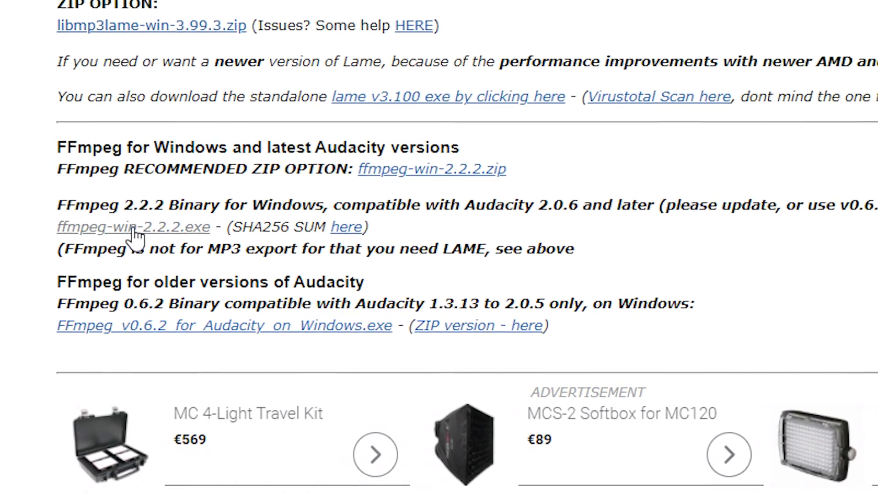
# Download the ffmpeg-win-2.2.2.exe installer and run its setup.
pyautogui.click(133, 227)
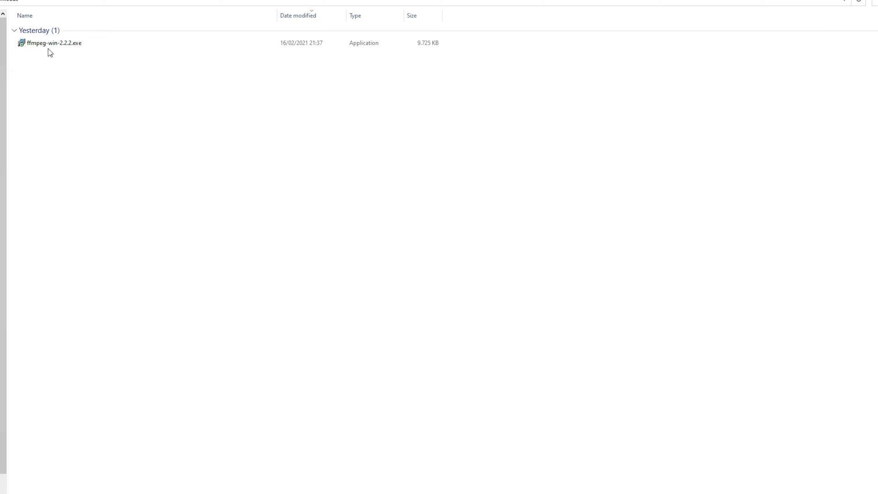
pyautogui.doubleClick(54, 43)
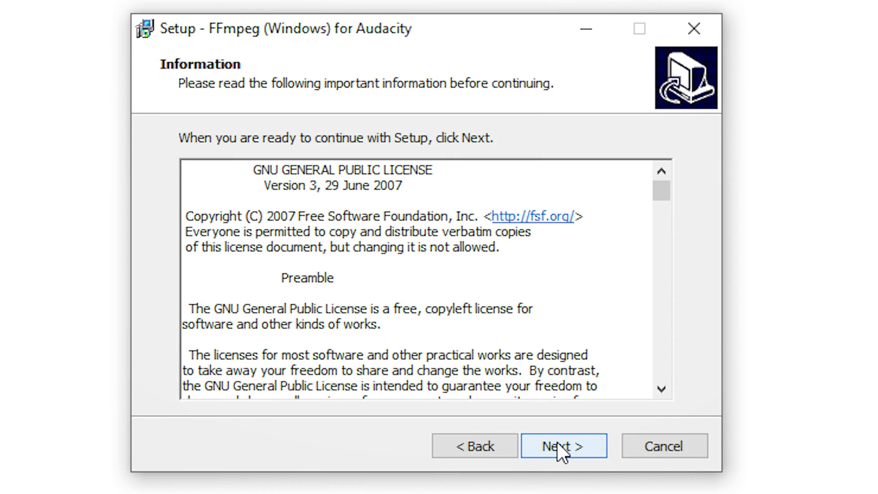
pyautogui.click(562, 445)
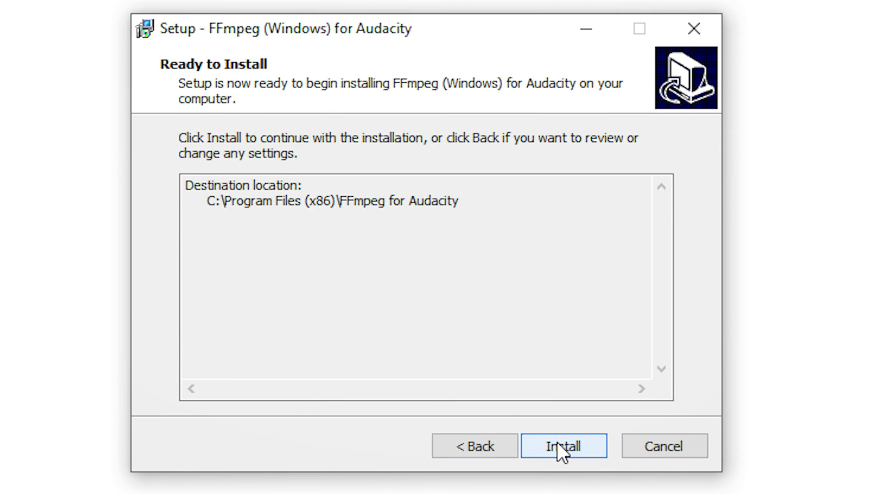
# Extract all contents of the FFmpeg zip archive.
pyautogui.rightClick(325, 52)
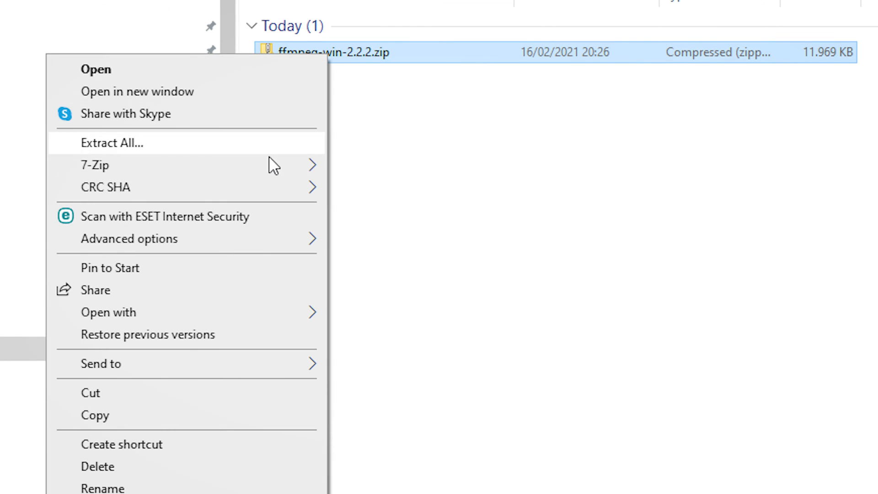
pyautogui.click(112, 143)
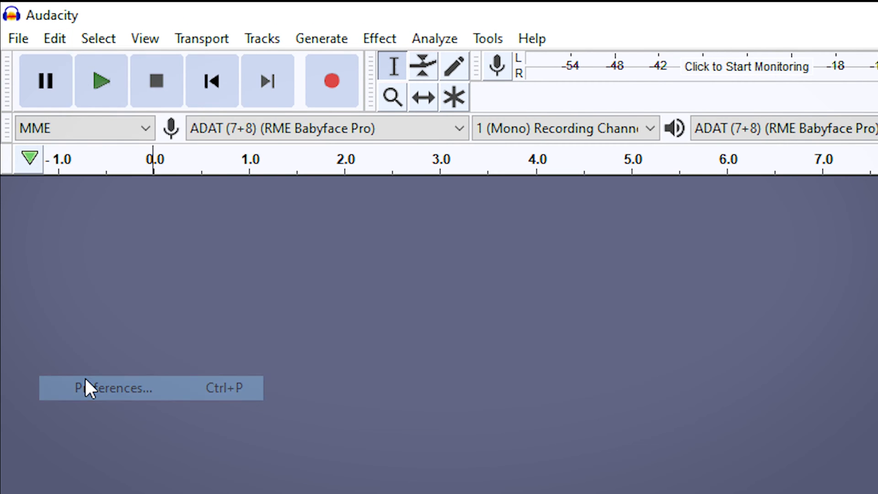
# Locate avformat-55.dll in Preferences > Libraries so an FFmpeg version is detected.
pyautogui.click(112, 388)
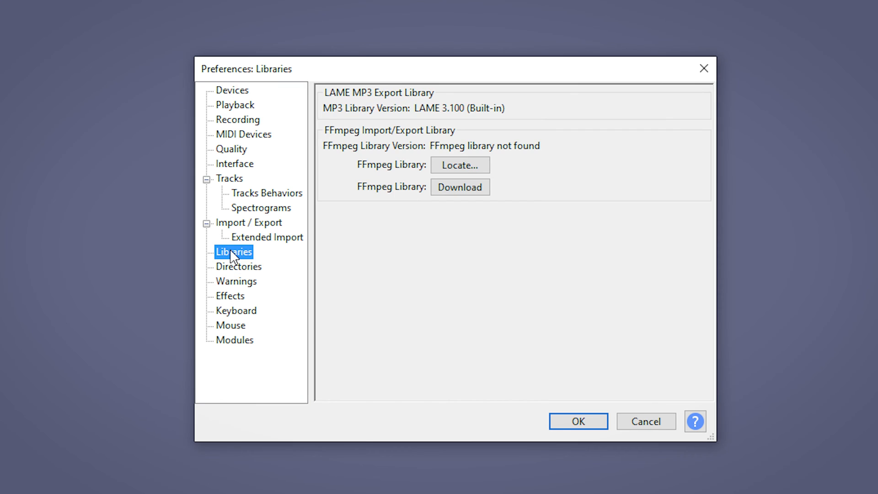
pyautogui.moveTo(445, 171)
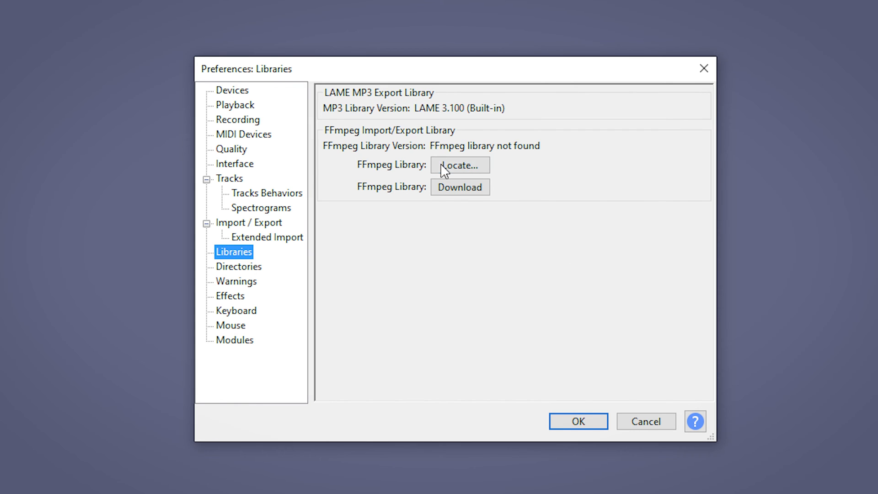
pyautogui.click(459, 164)
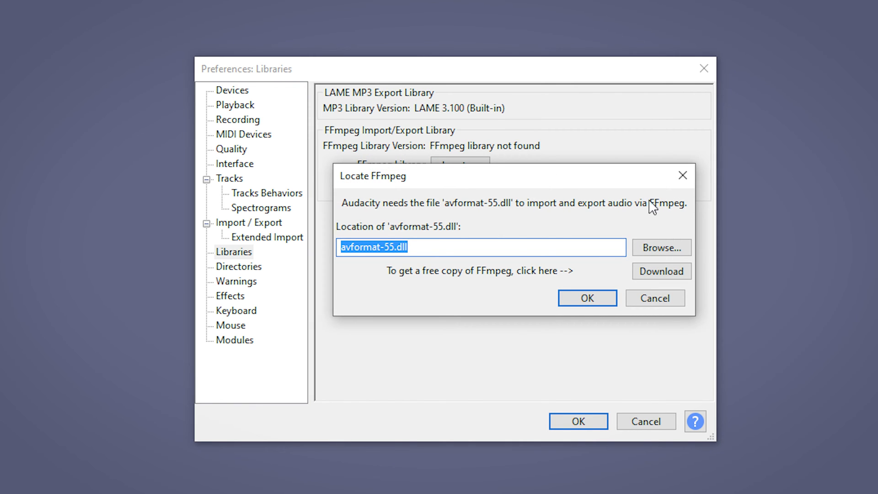
pyautogui.click(660, 248)
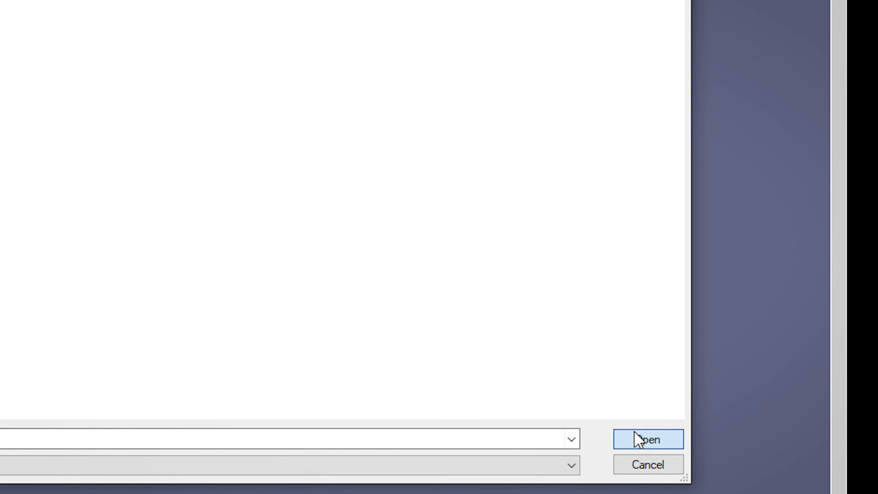
pyautogui.click(648, 439)
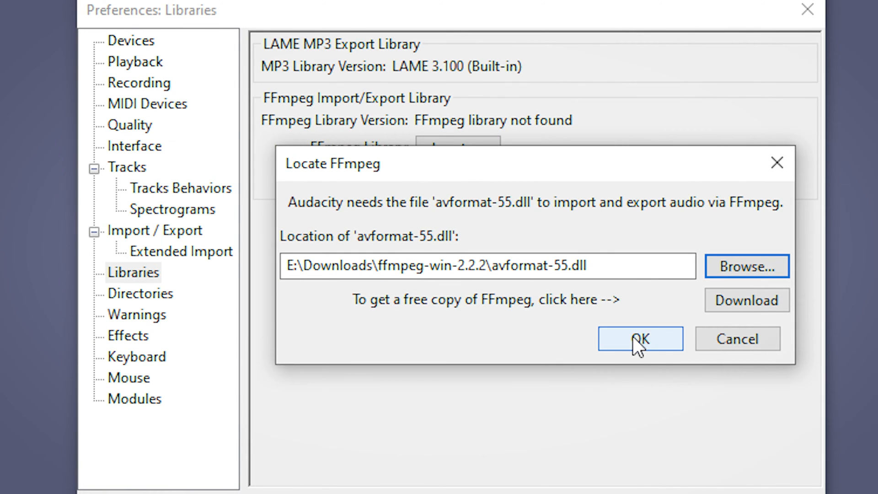
pyautogui.click(639, 339)
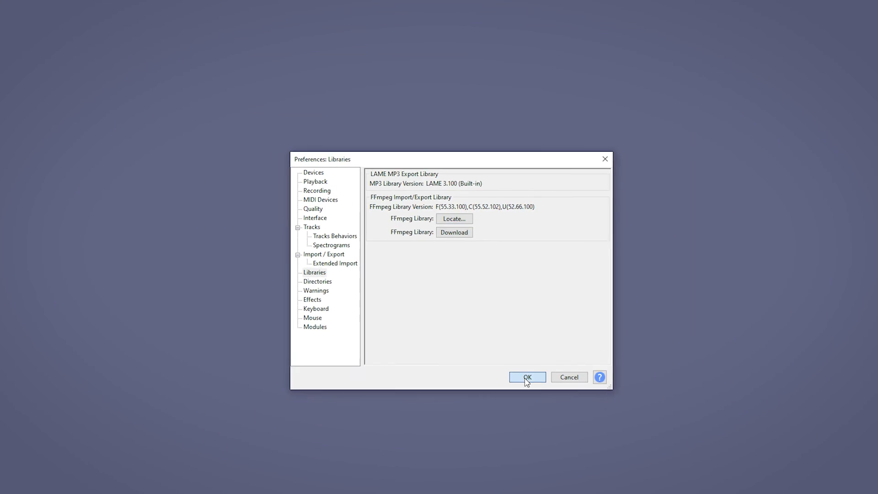
# Import the audio of cubase render.mp4 as a new stereo track via File > Import.
pyautogui.click(526, 376)
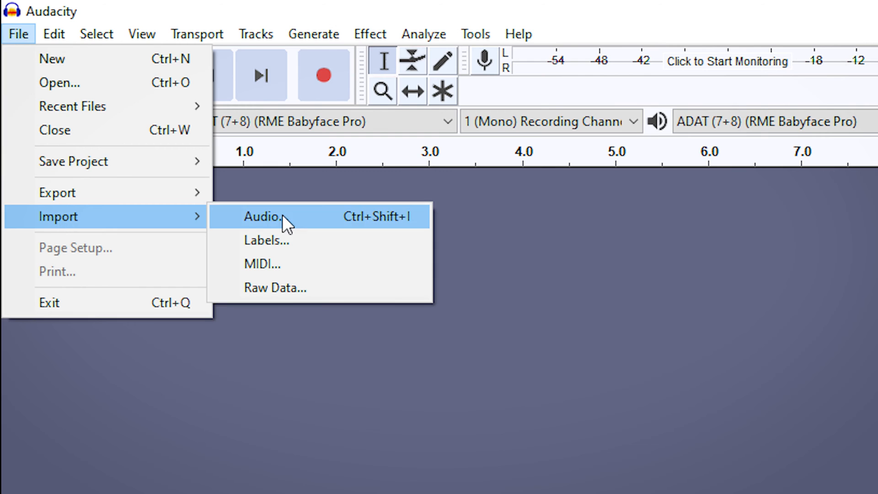
pyautogui.click(263, 216)
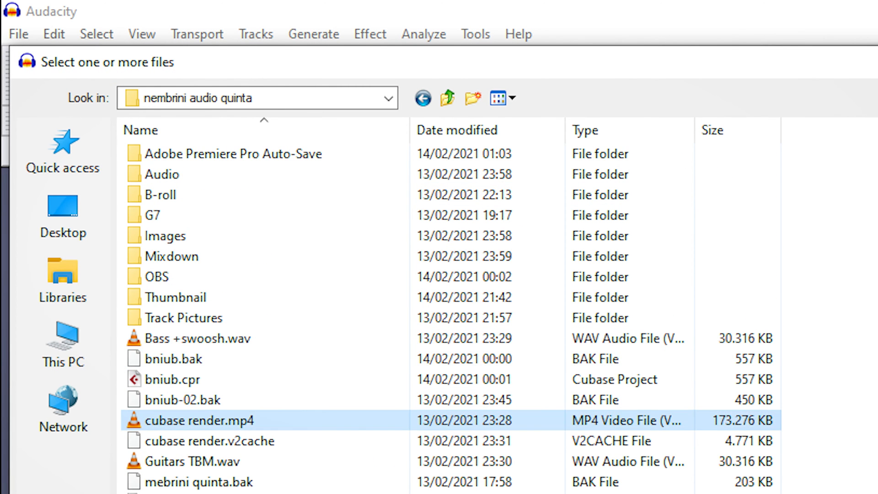
pyautogui.doubleClick(213, 421)
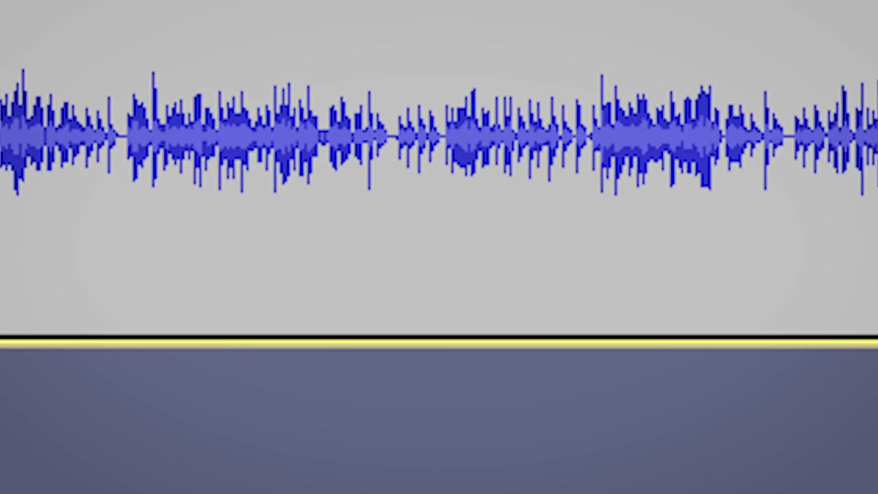
pyautogui.click(14, 30)
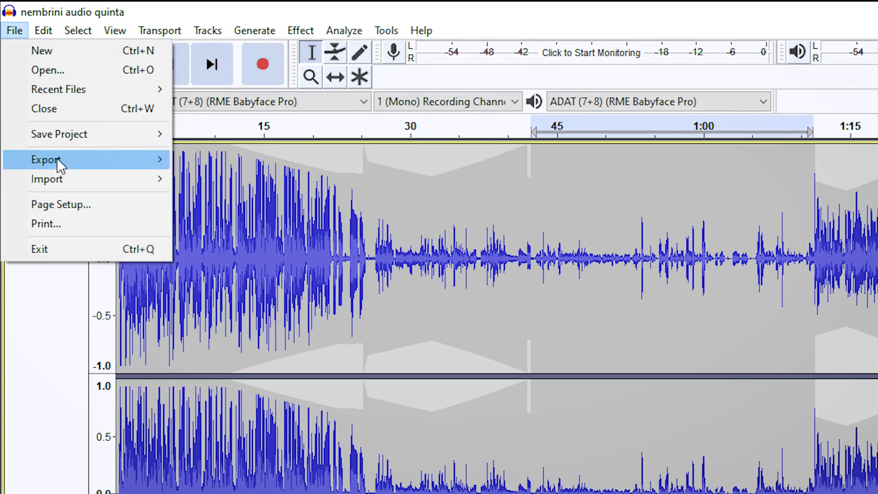
# Export the audio from Audacity and import the nembrini audio quinta WAV into Filmora's media.
pyautogui.click(44, 160)
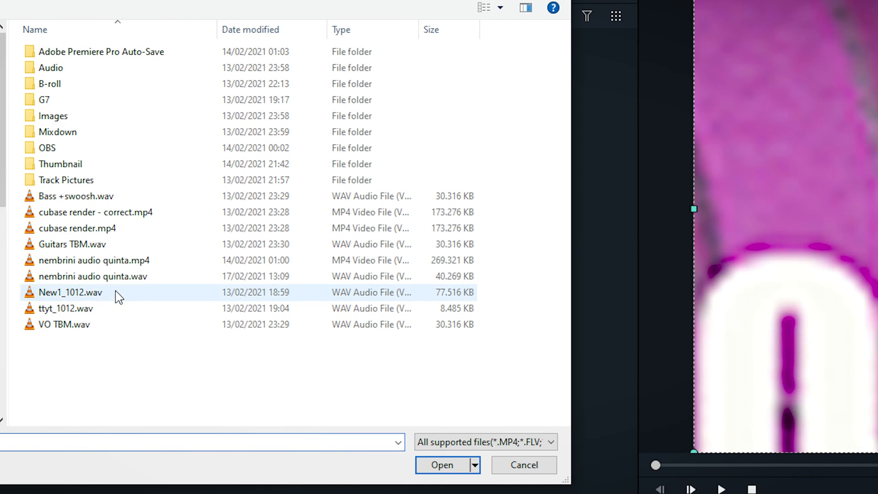
pyautogui.click(441, 465)
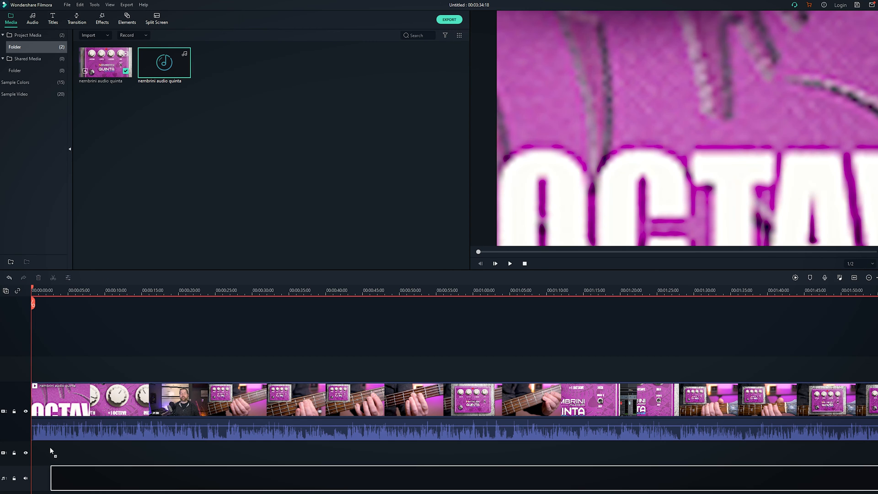